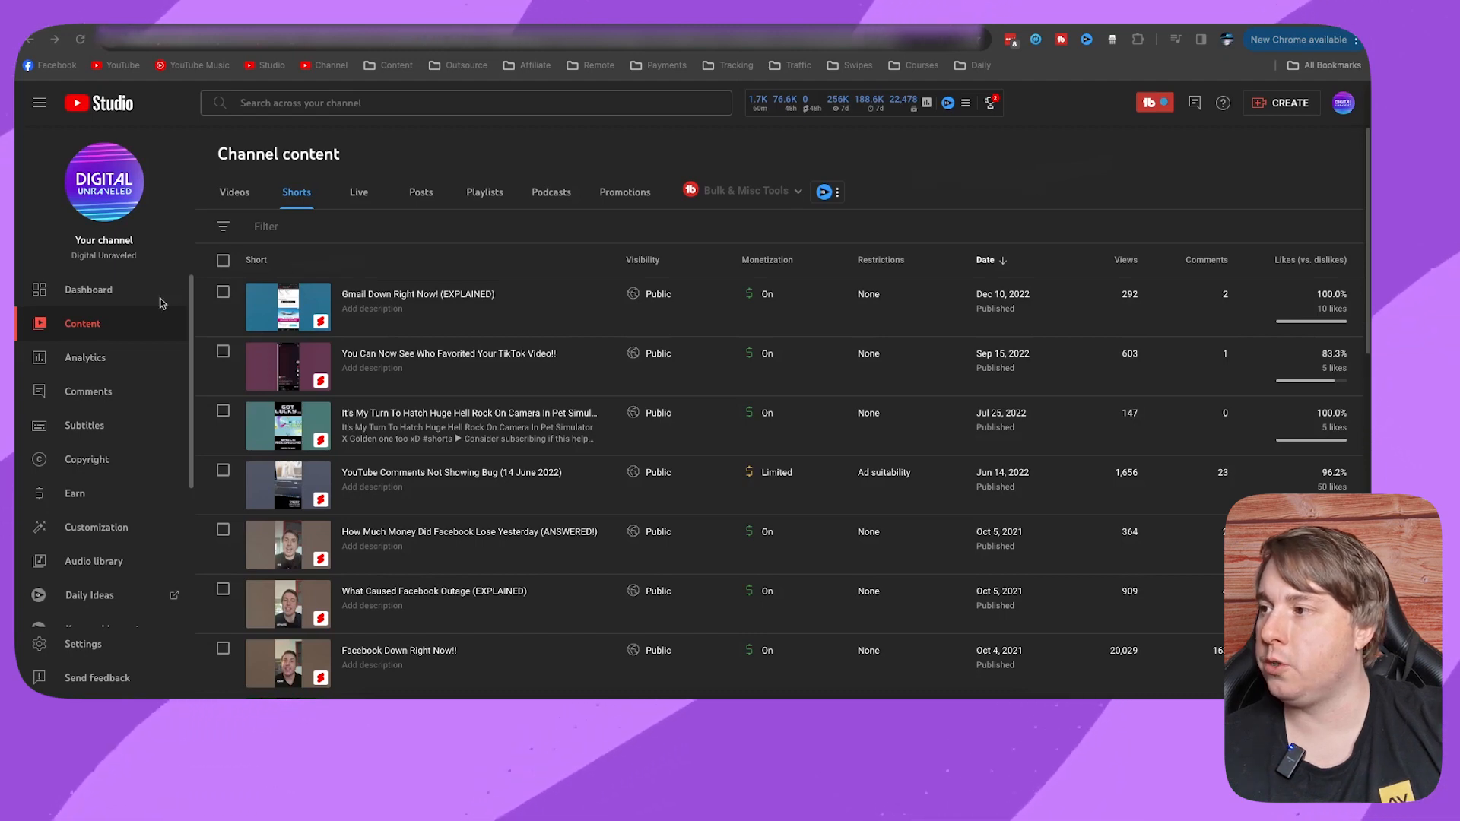
mouse_move(89, 323)
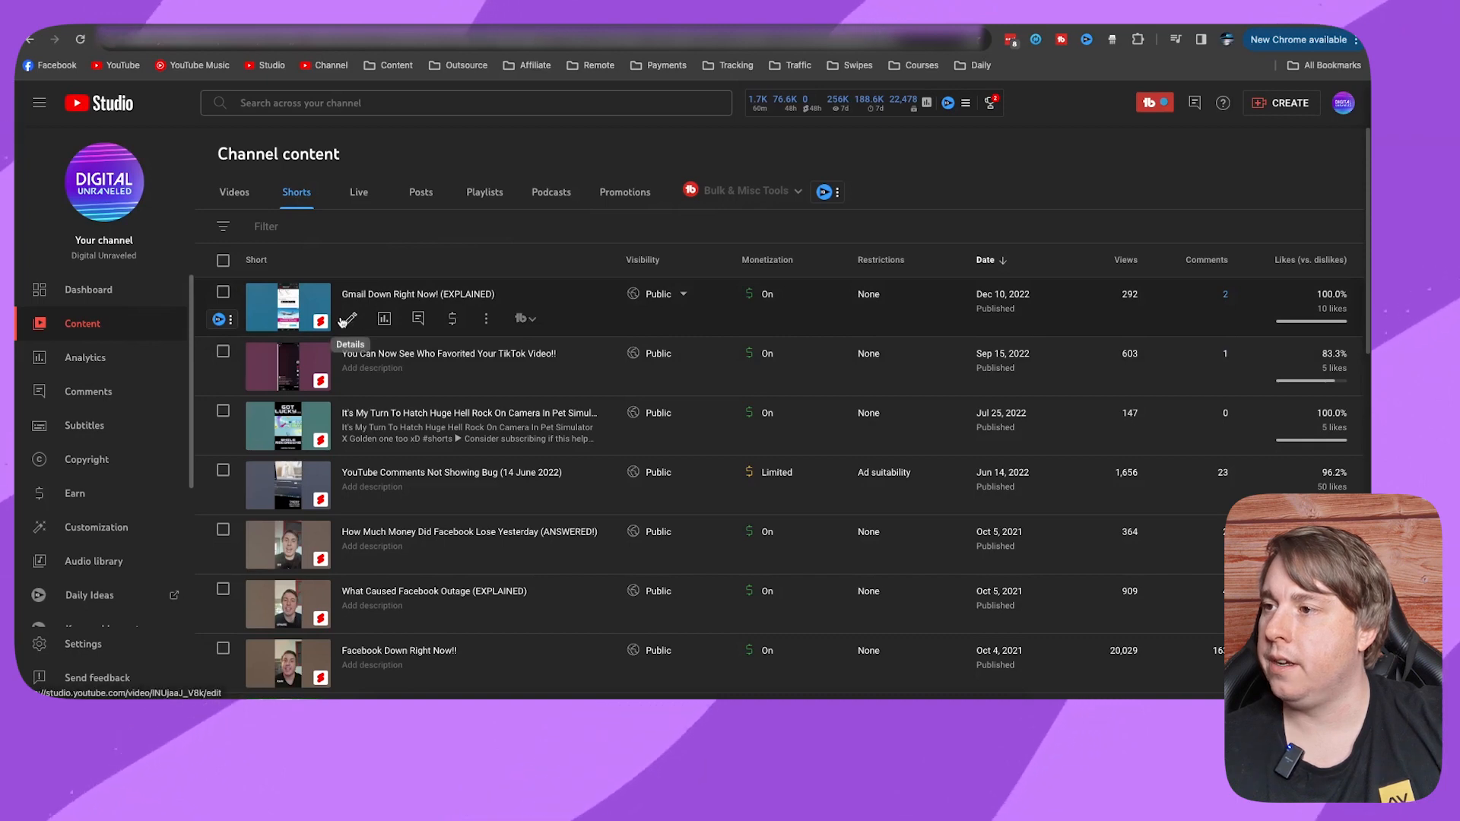
mouse_move(348, 321)
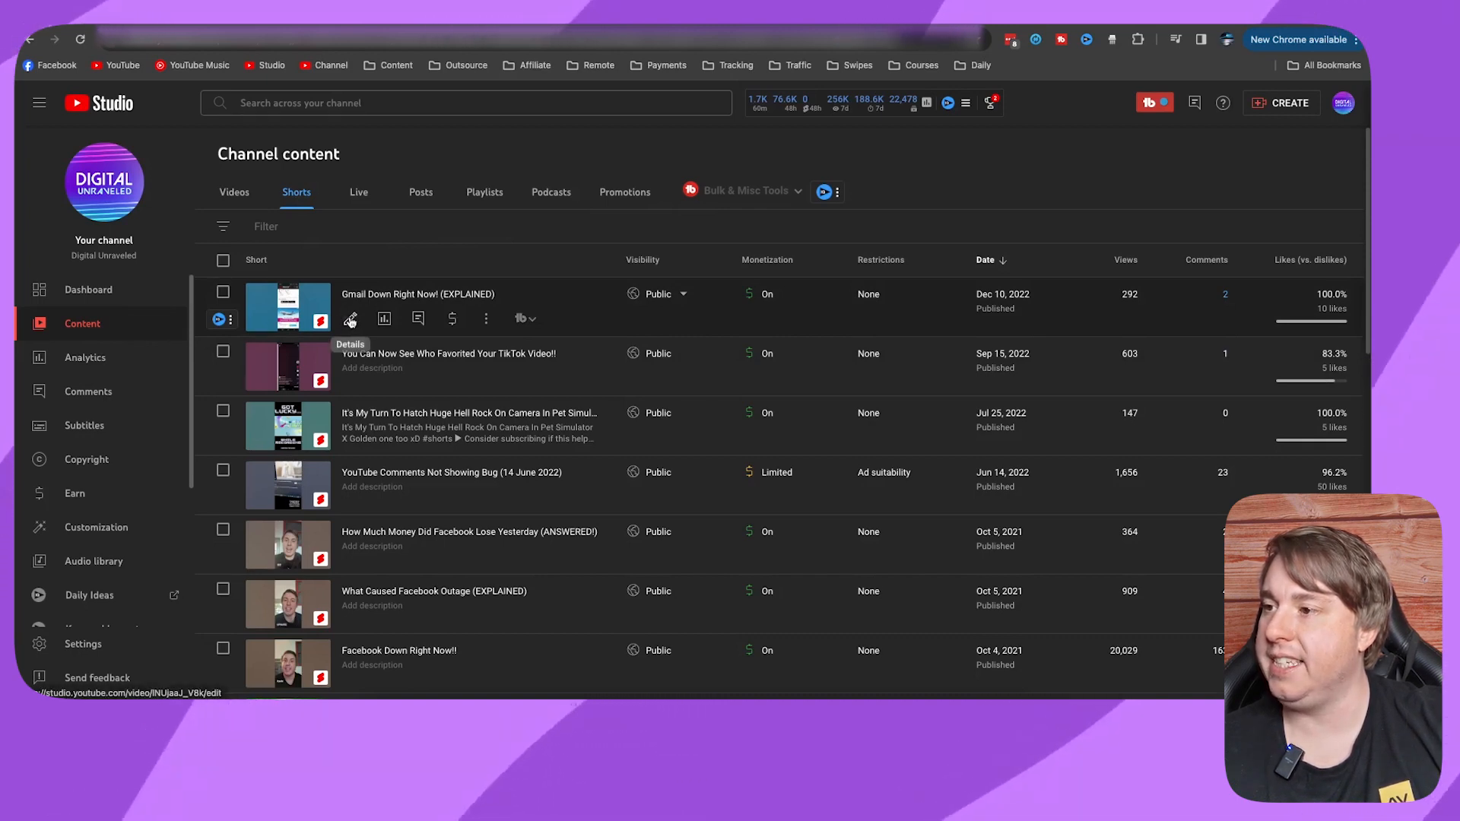
- Bring up the Gmail Down Right Now! (EXPLAINED) Short's details and reach its Comments and ratings settings
click(349, 319)
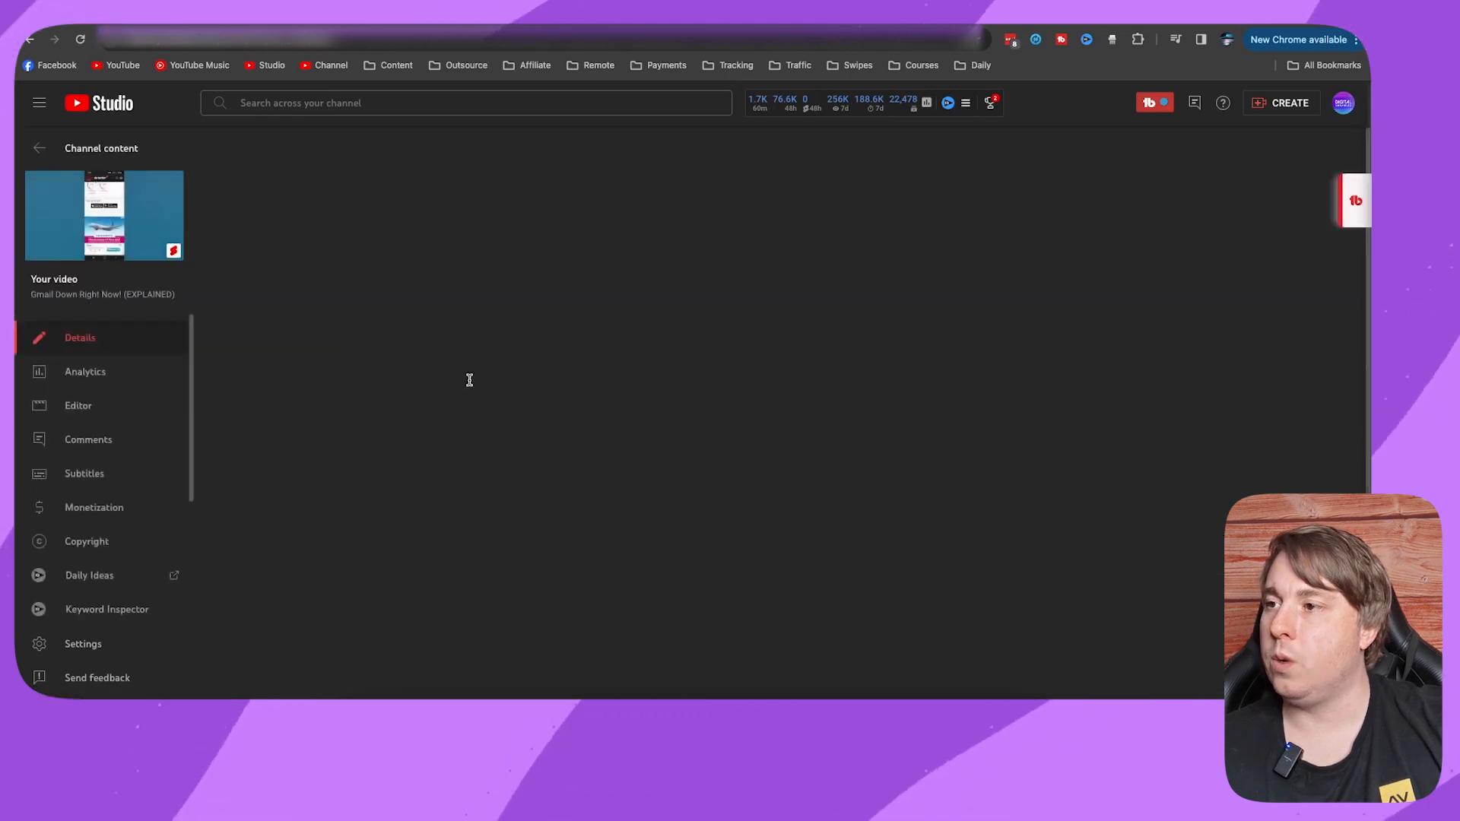
click(103, 214)
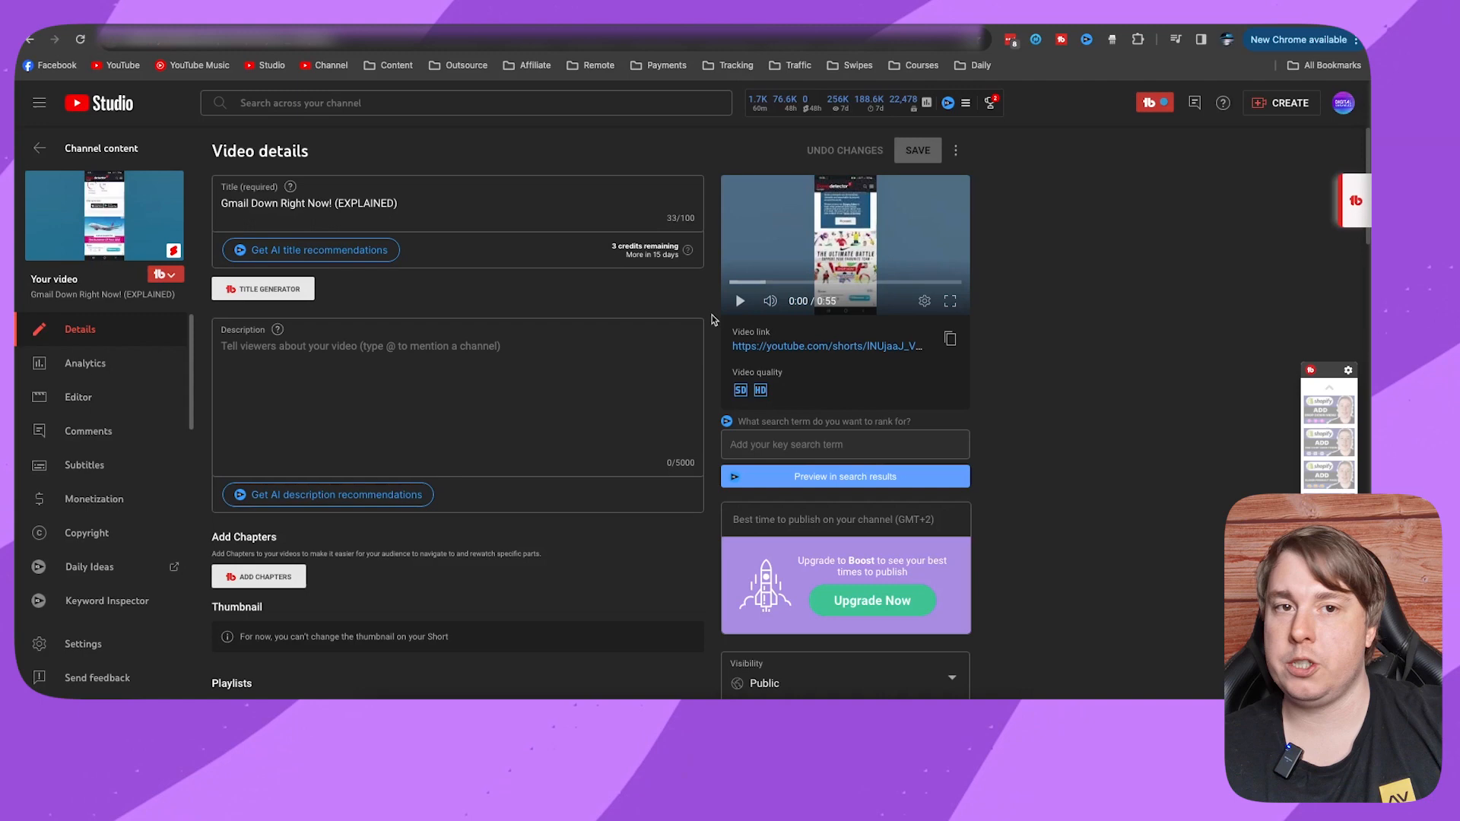
scroll(down, 3)
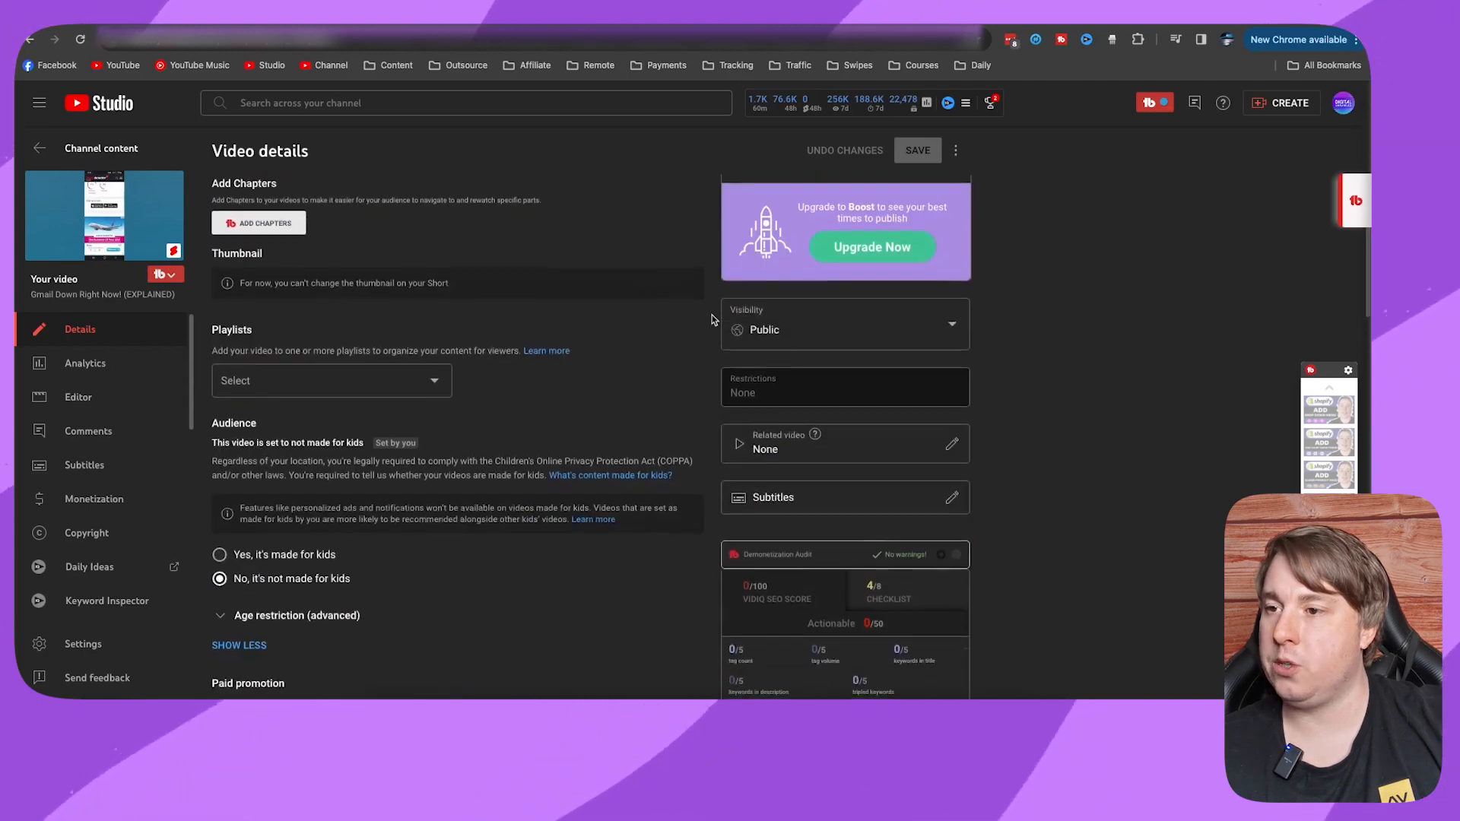
scroll(down, 3)
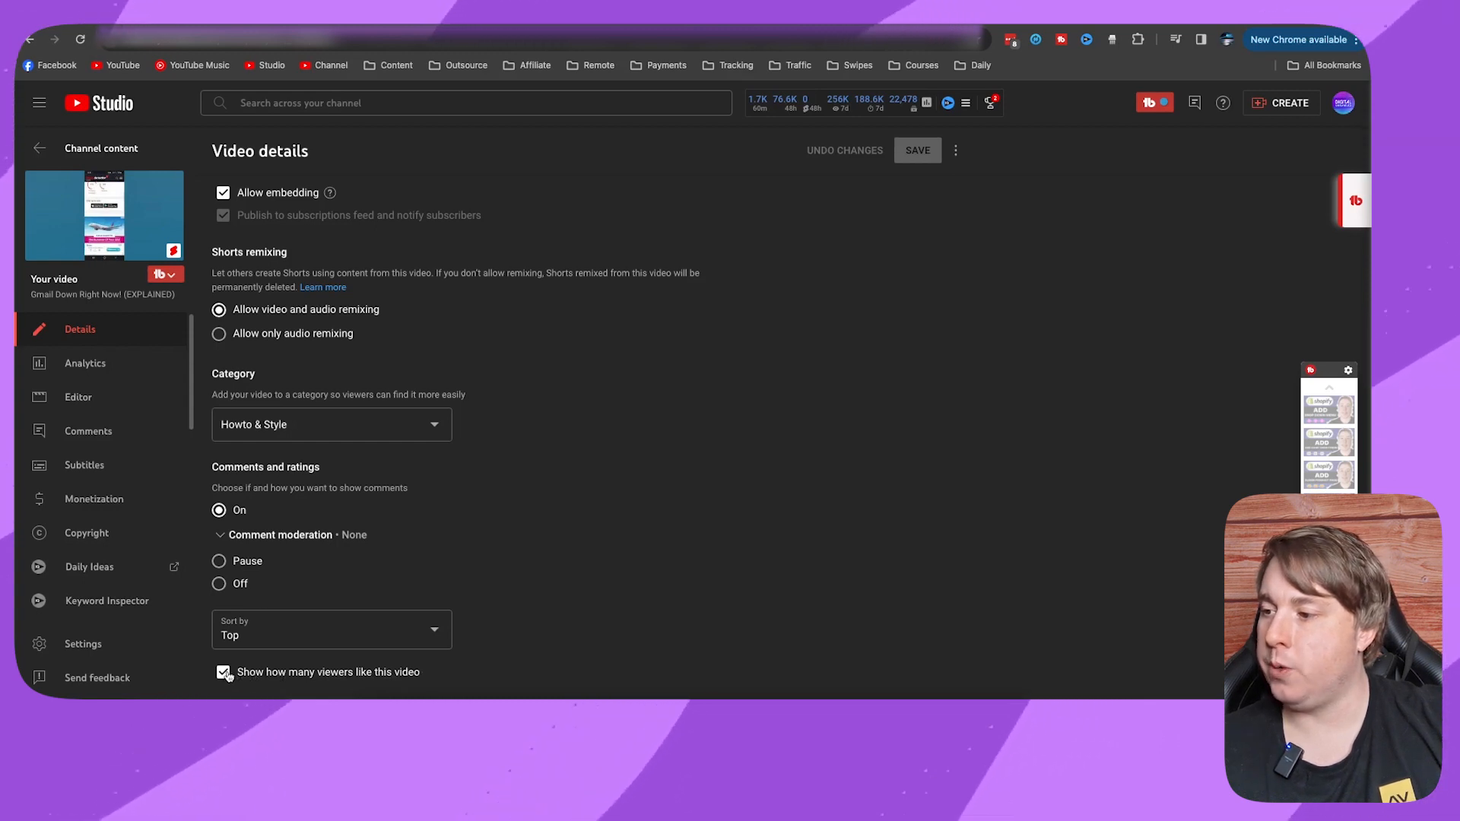
- Switch off 'Show how many viewers like this video' for the Short, leaving it unsaved
click(222, 671)
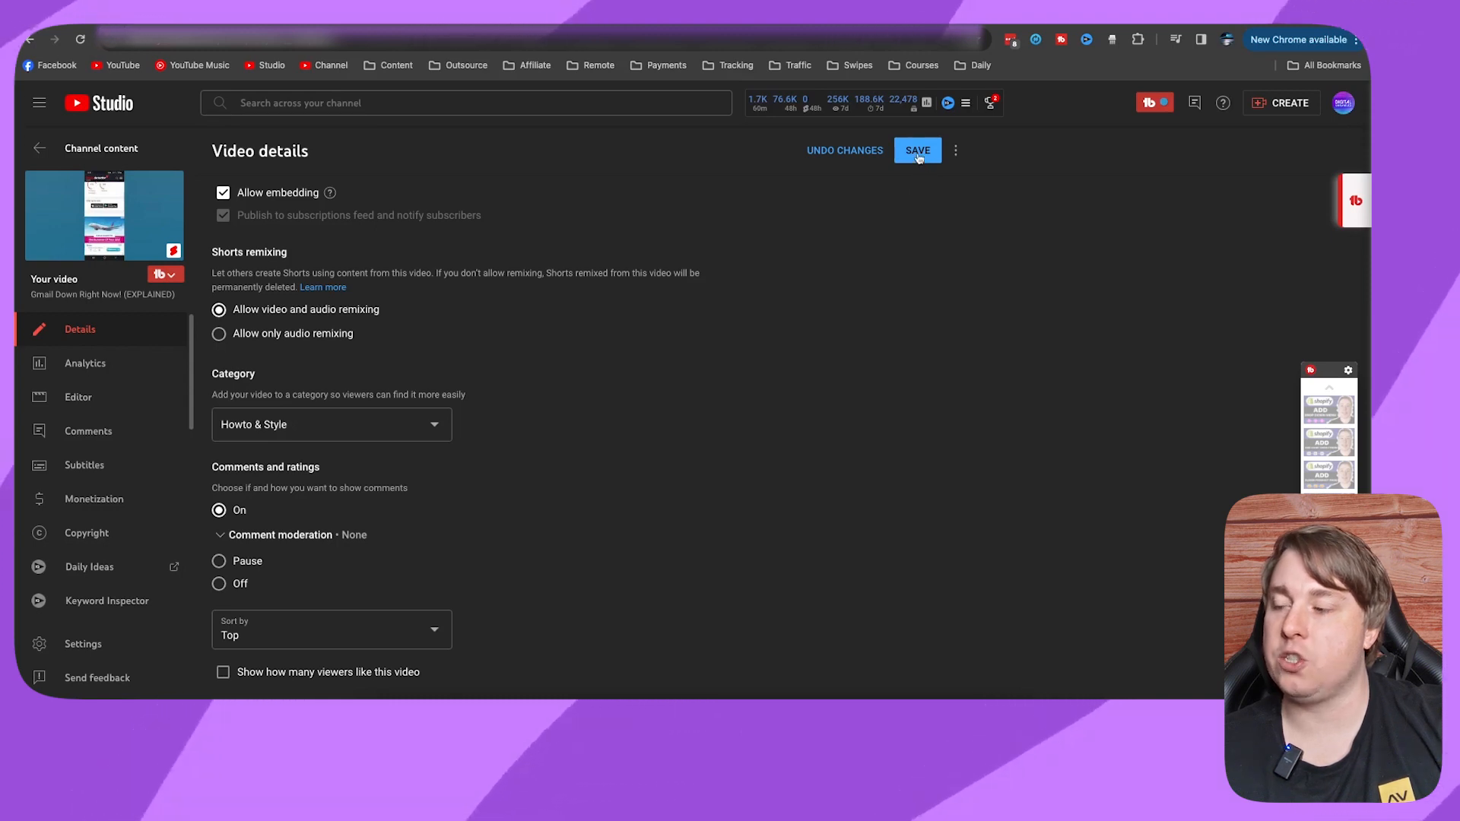
mouse_move(395, 685)
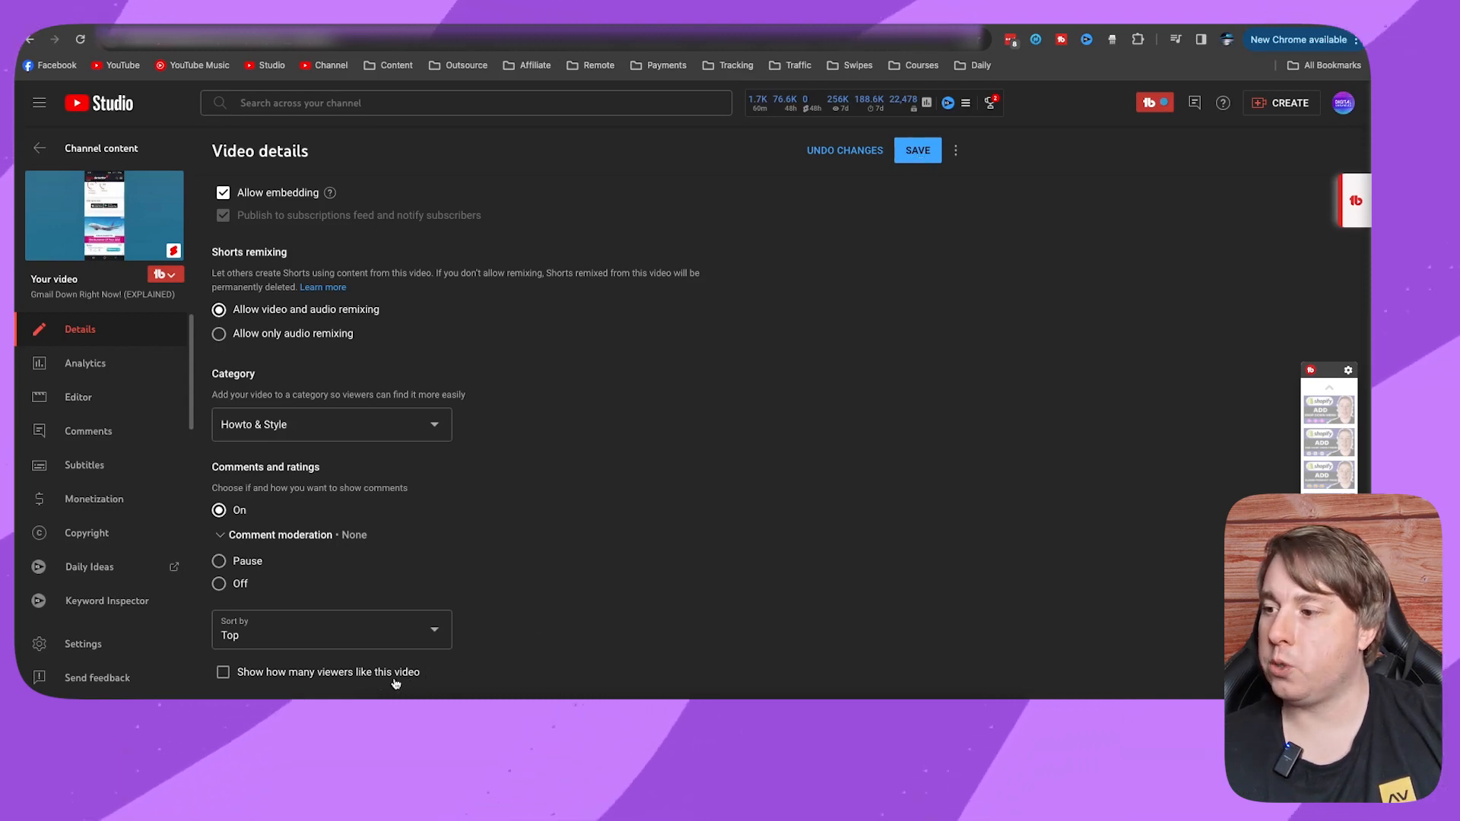
mouse_move(606, 584)
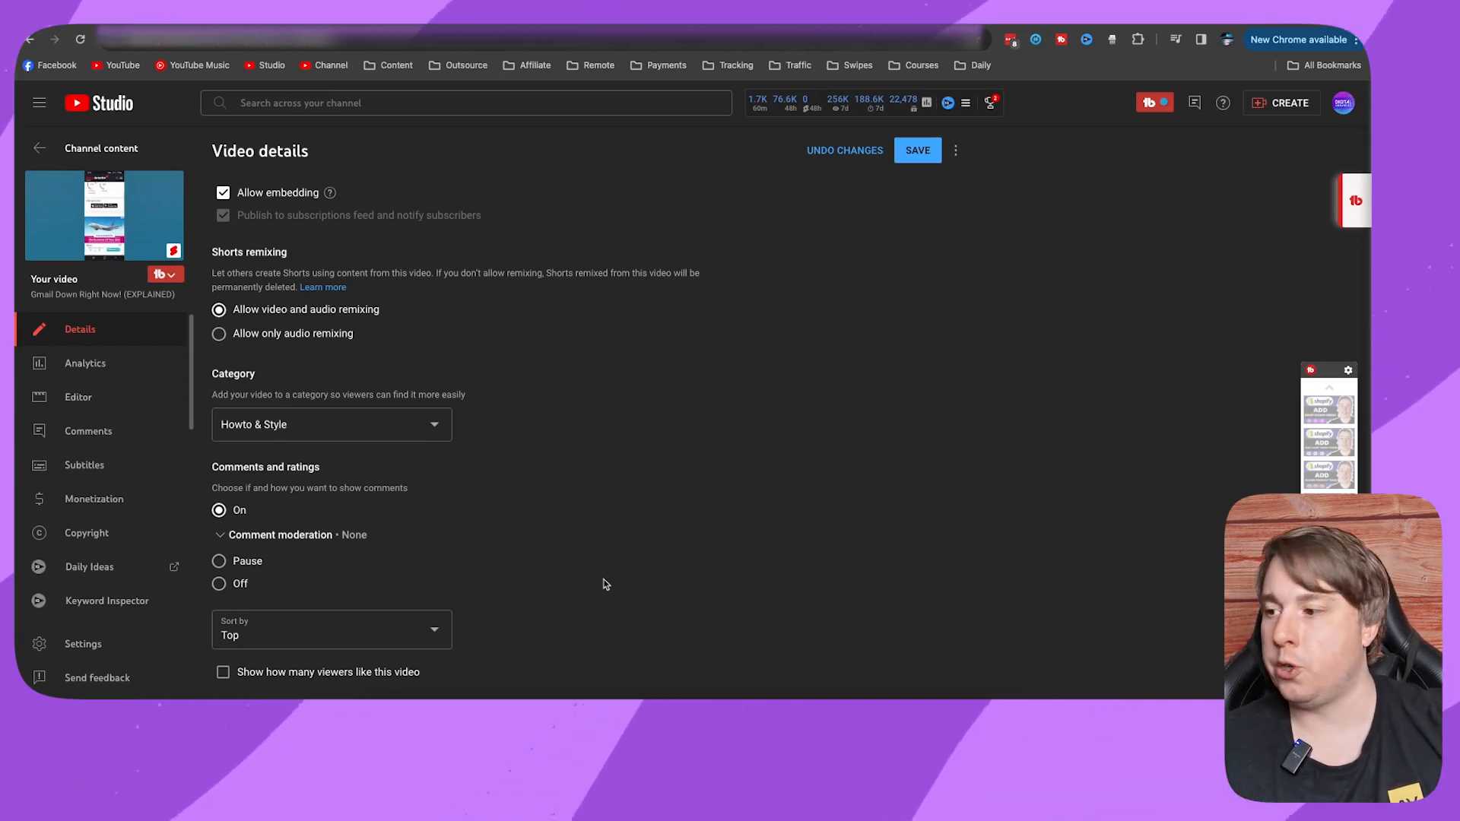
- Turn 'Show how many viewers like this video' back on so no unsaved changes remain
click(222, 671)
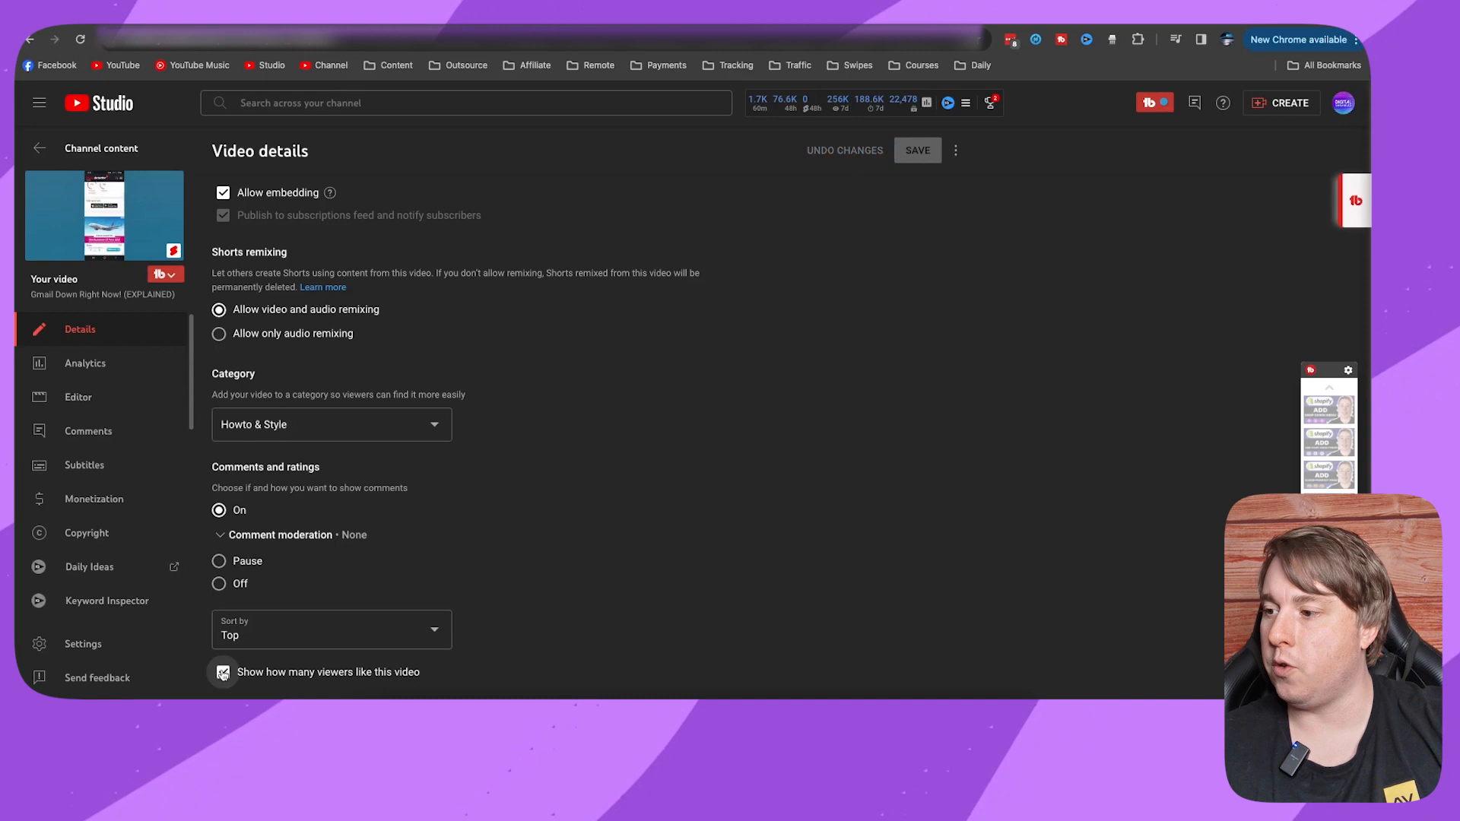
click(222, 671)
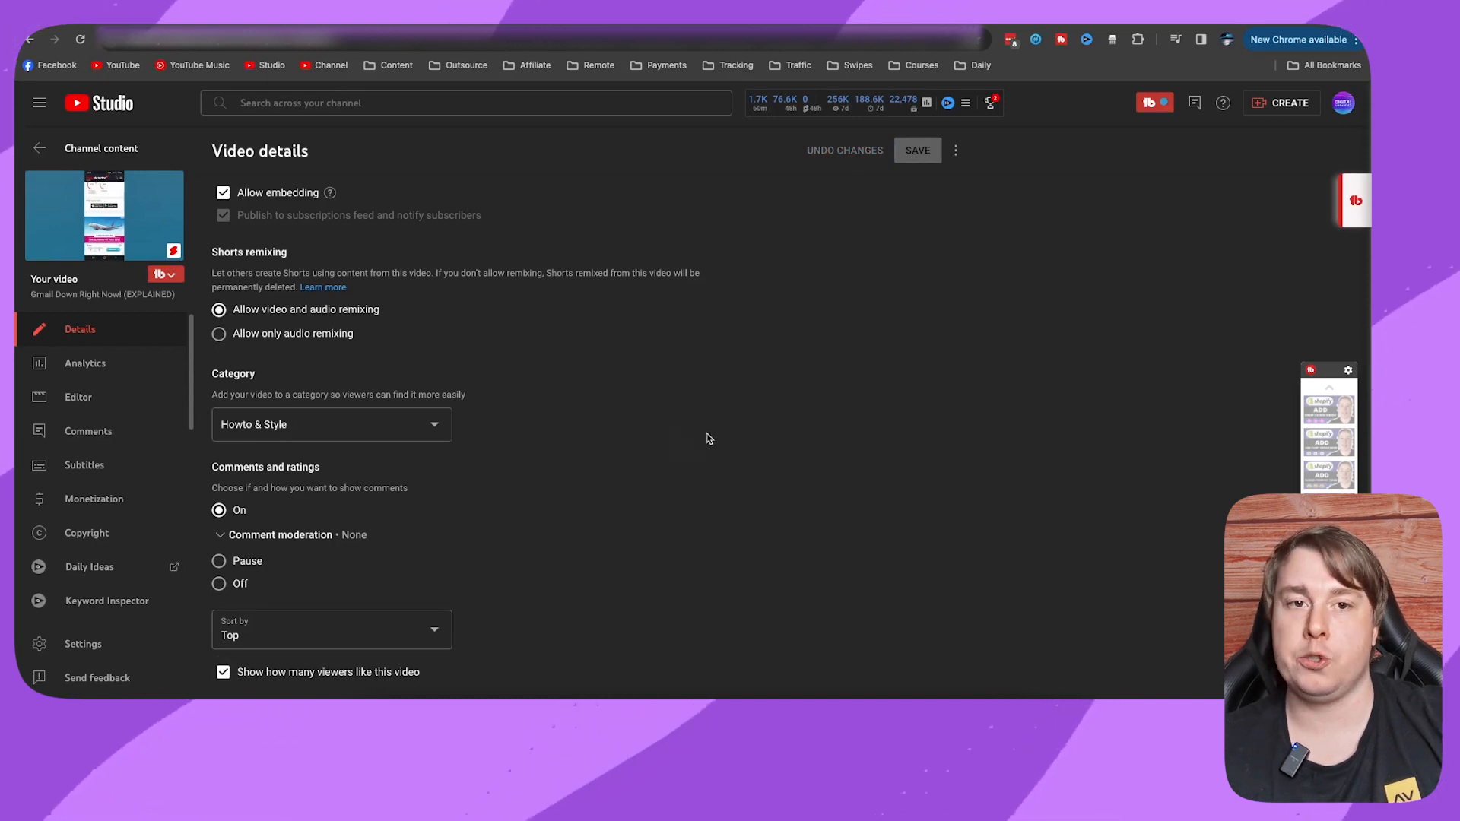